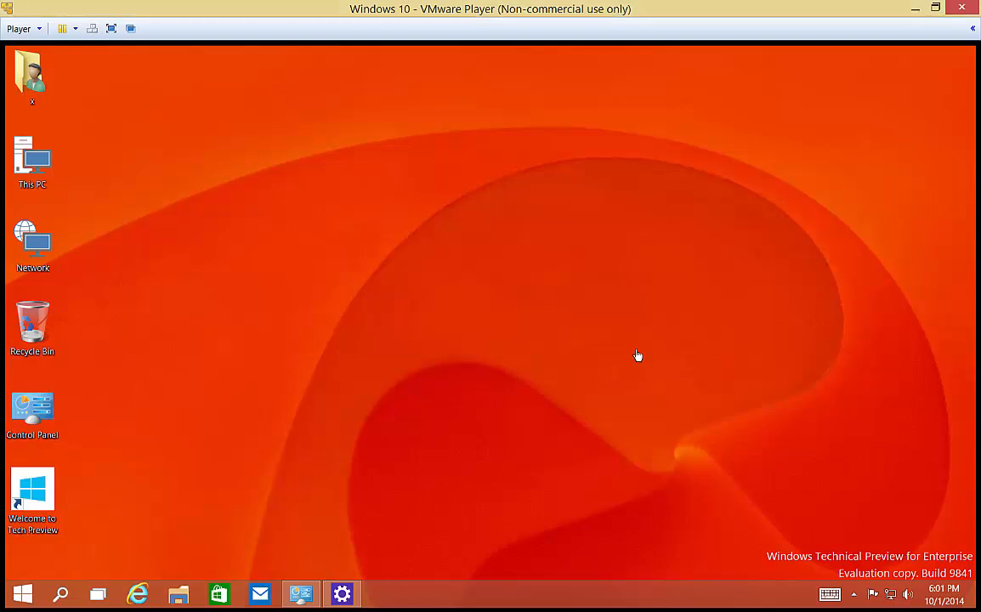
{"action": "mouse_move", "coordinate": [480, 401]}
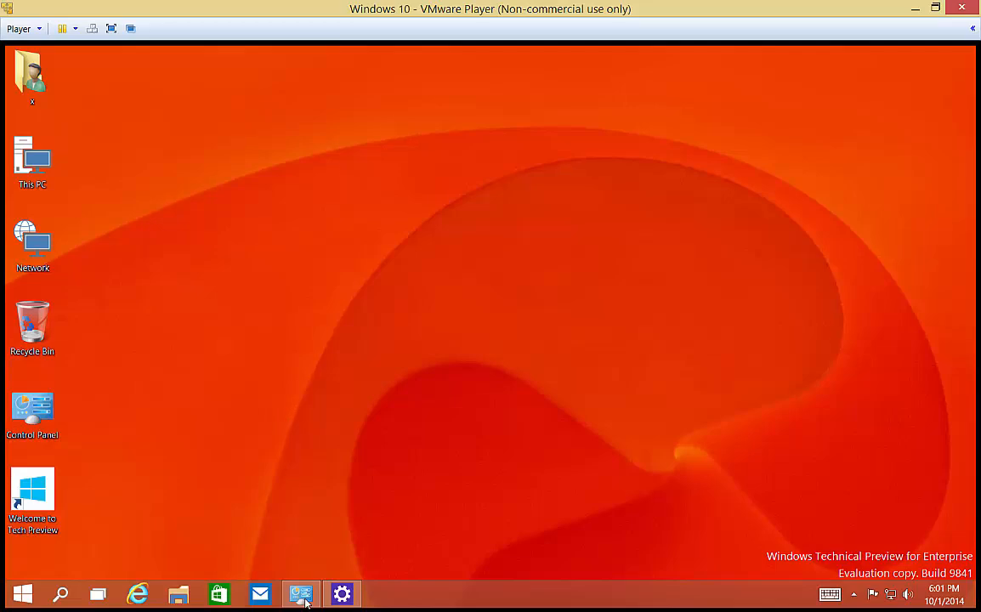
Launch Control Panel from the desktop and bring up the Start quick-access menu.
{"action": "left_click", "coordinate": [299, 593]}
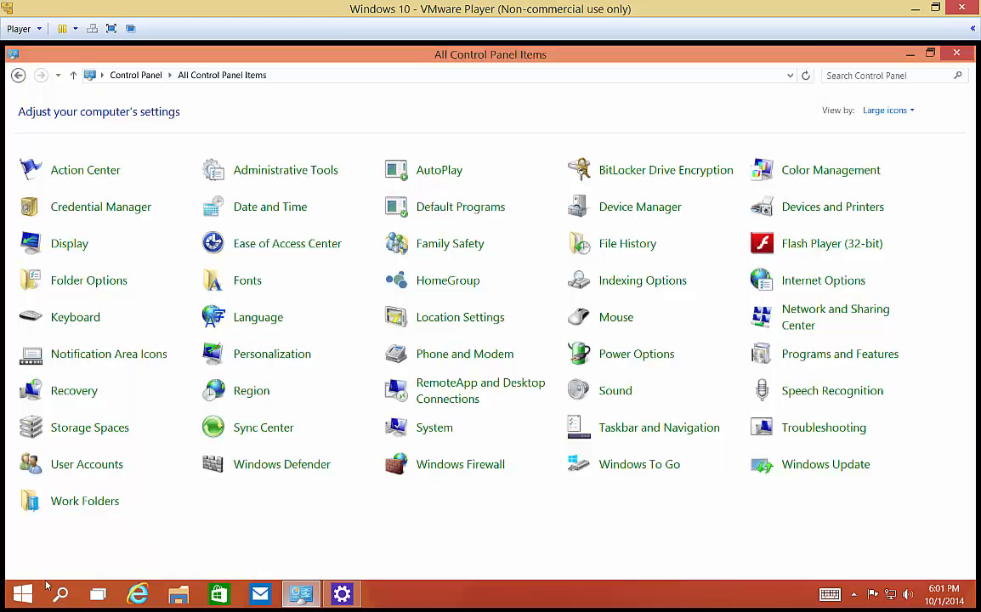
{"action": "right_click", "coordinate": [23, 593]}
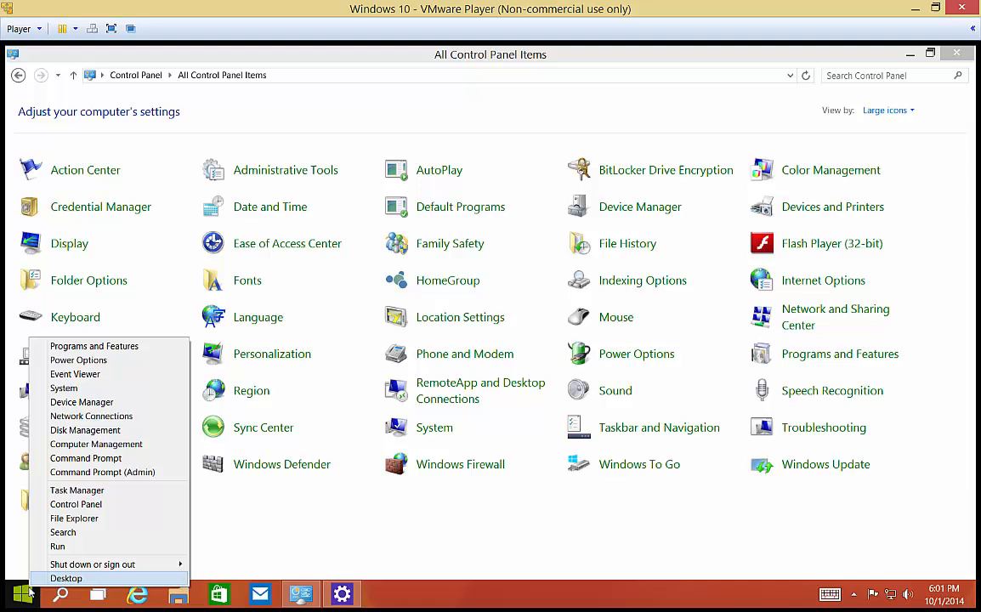
{"action": "mouse_move", "coordinate": [74, 517]}
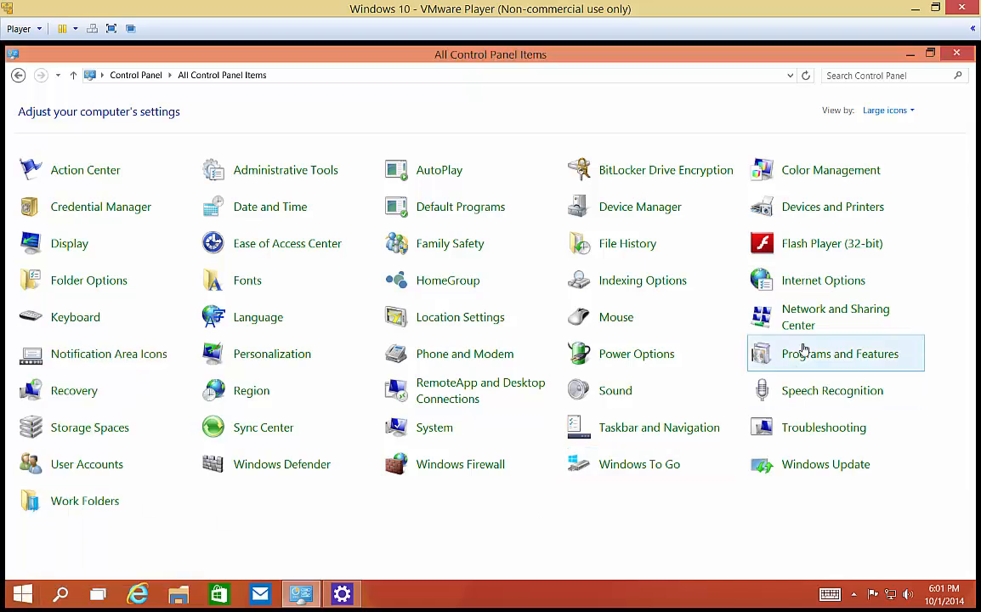
{"action": "mouse_move", "coordinate": [819, 316]}
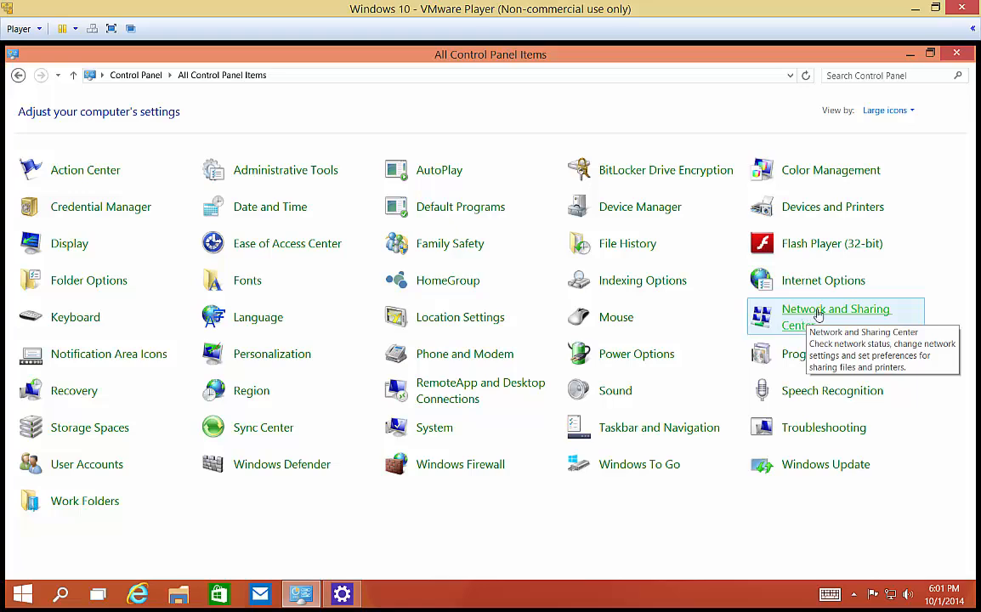
Go through Network and Sharing Center to the Network Connections adapter list.
{"action": "left_click", "coordinate": [835, 310]}
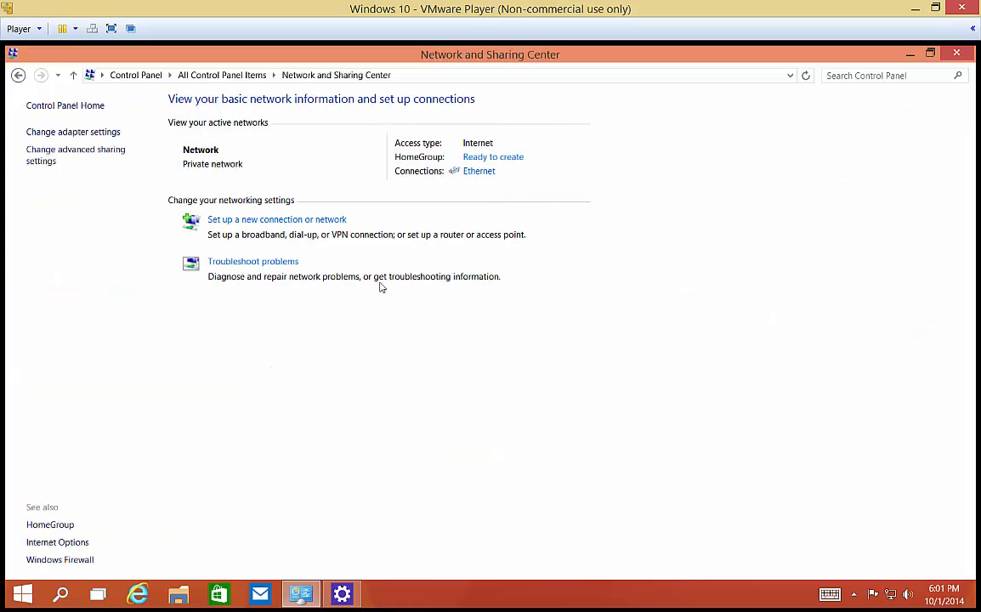
{"action": "mouse_move", "coordinate": [73, 132]}
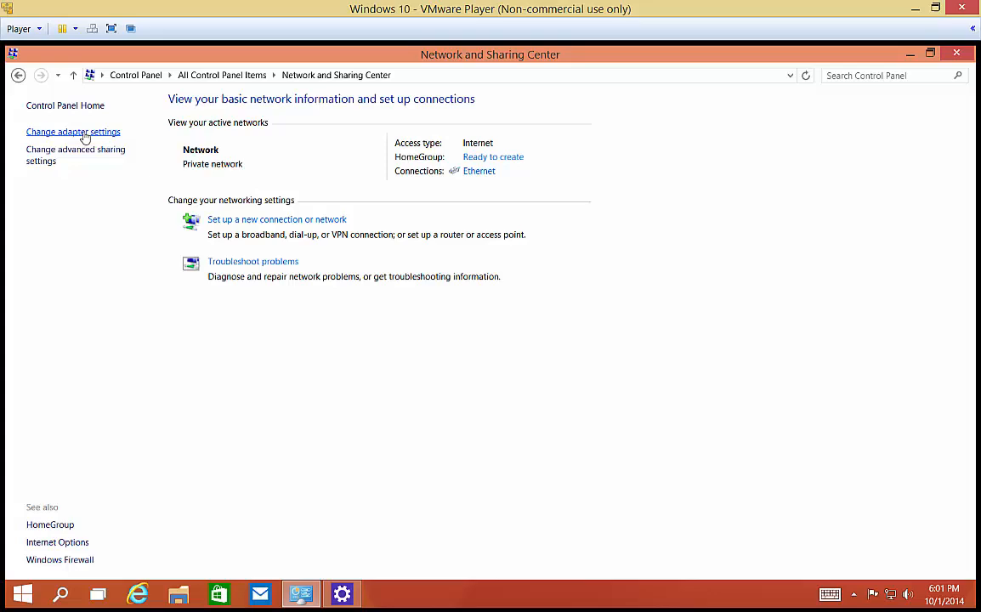
{"action": "left_click", "coordinate": [71, 132]}
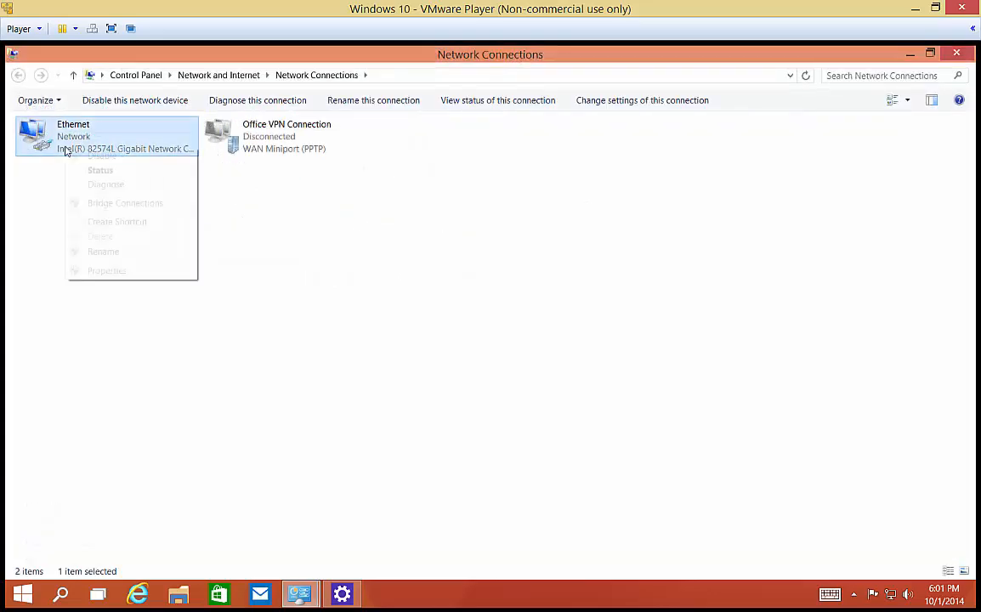
{"action": "mouse_move", "coordinate": [109, 270]}
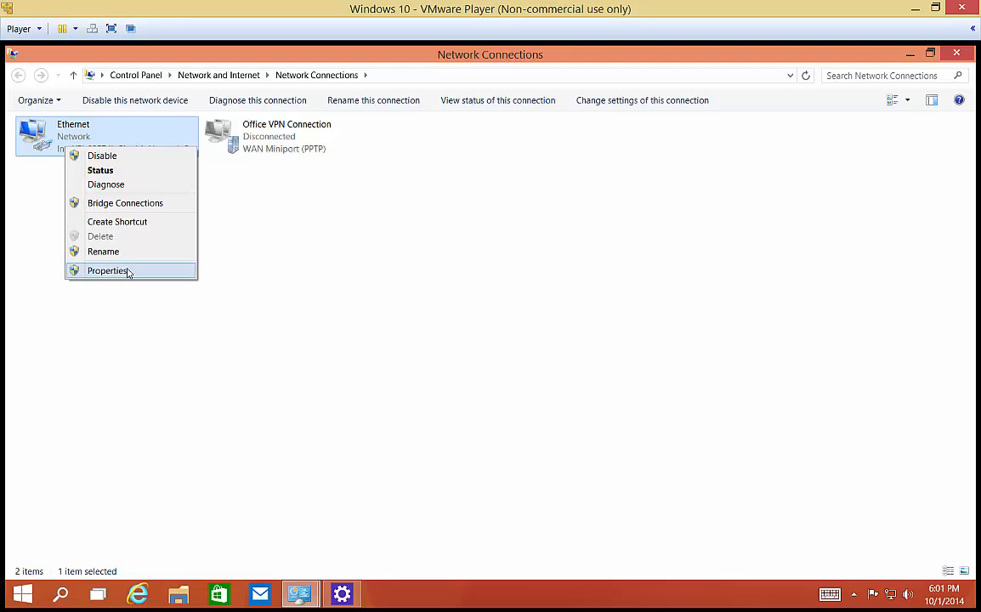
Bring up the Ethernet adapter's Internet Protocol Version 4 (TCP/IPv4) properties.
{"action": "left_click", "coordinate": [109, 270]}
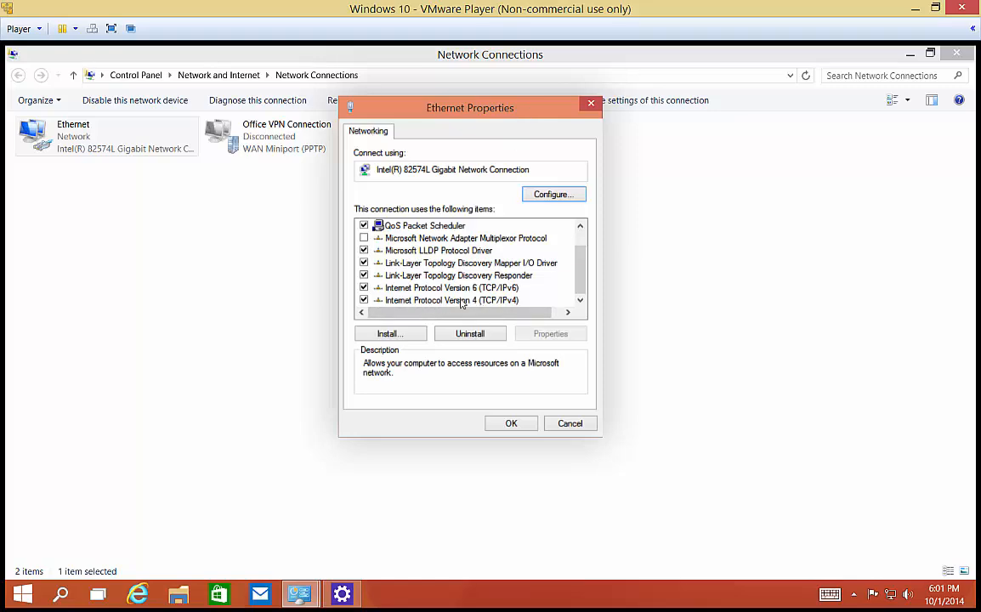
{"action": "left_click", "coordinate": [551, 333]}
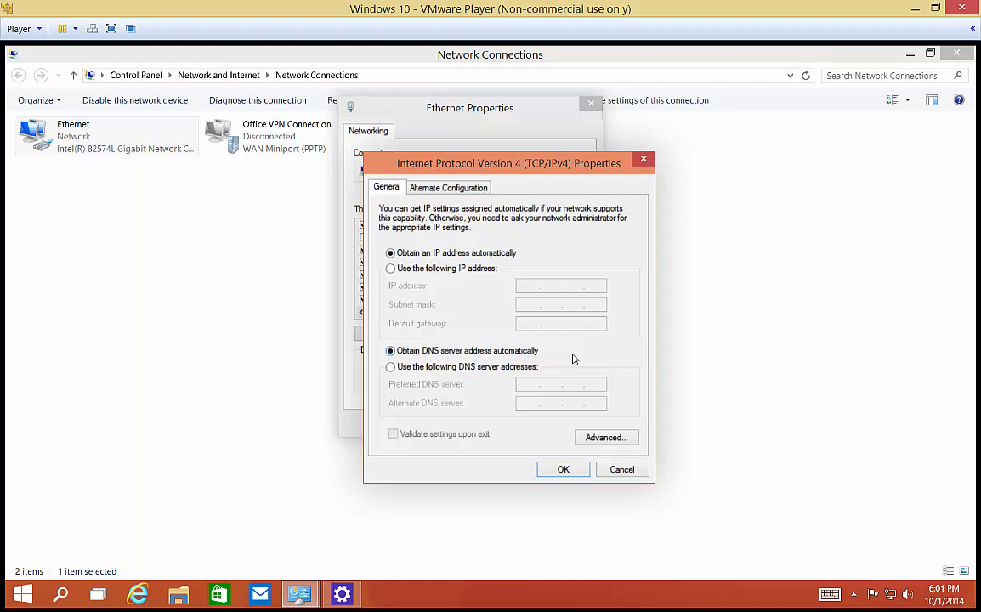
{"action": "mouse_move", "coordinate": [507, 319]}
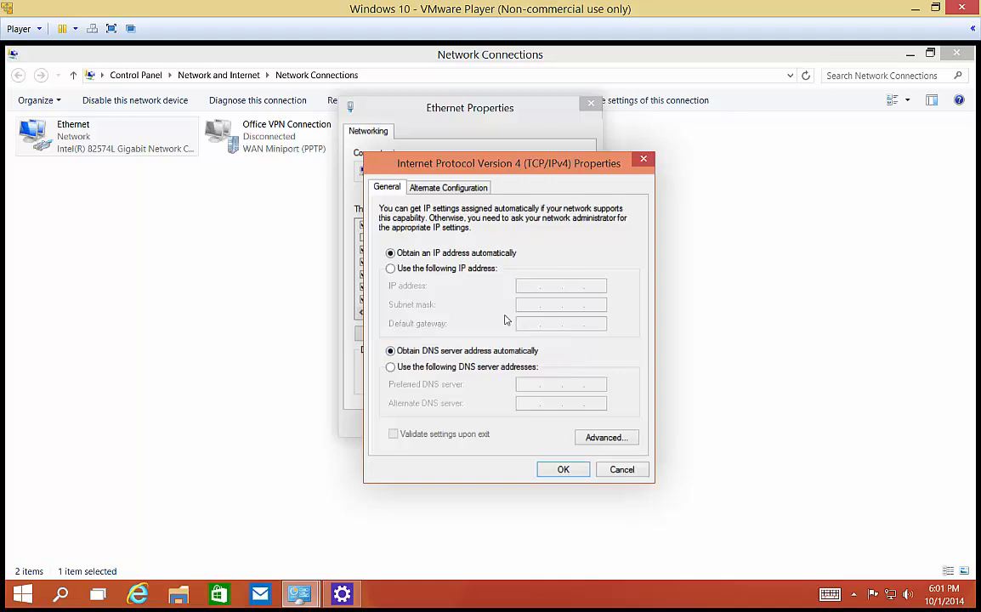
{"action": "mouse_move", "coordinate": [251, 462]}
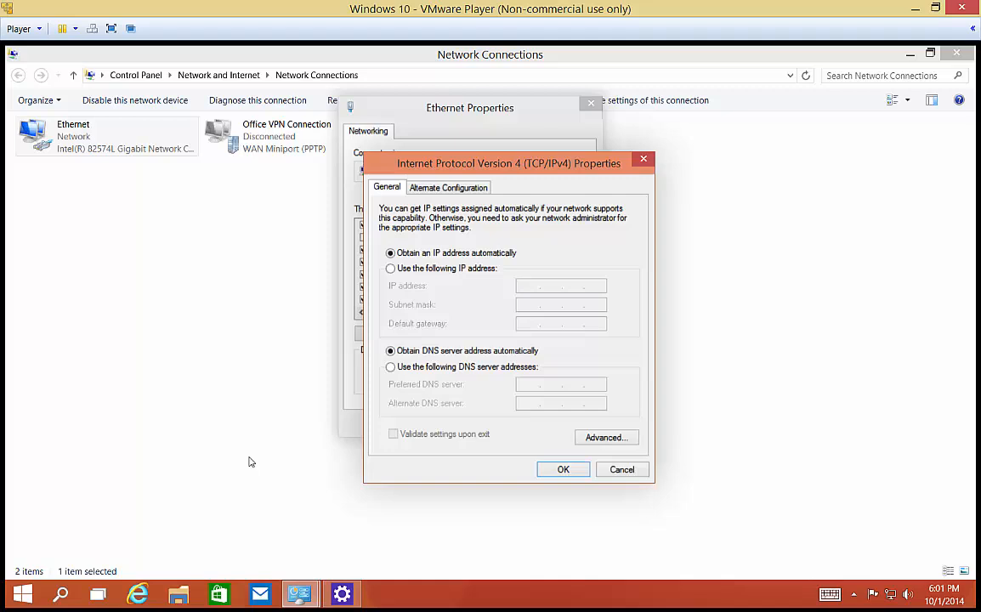
{"action": "mouse_move", "coordinate": [168, 569]}
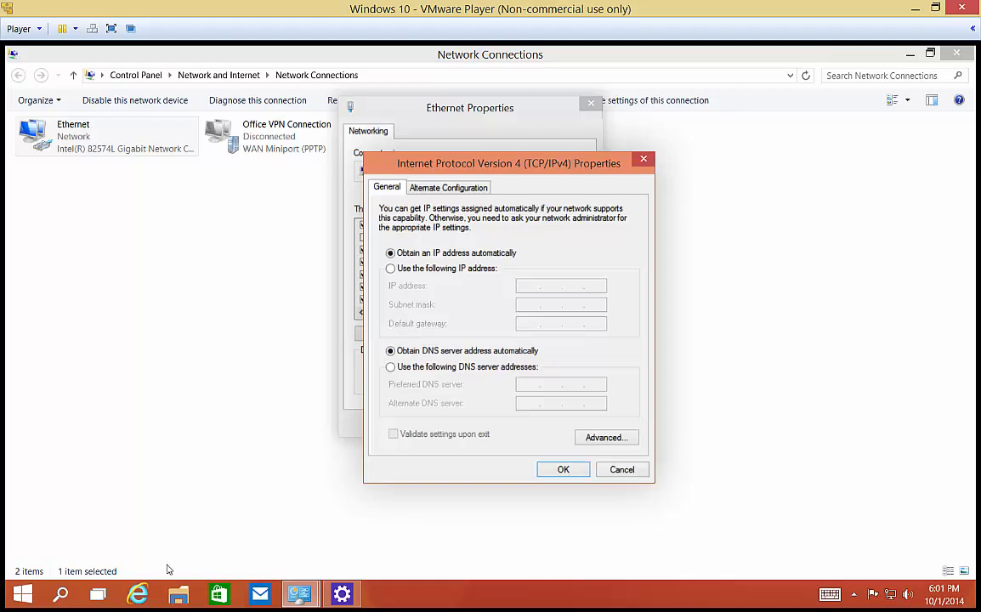
{"action": "mouse_move", "coordinate": [82, 547]}
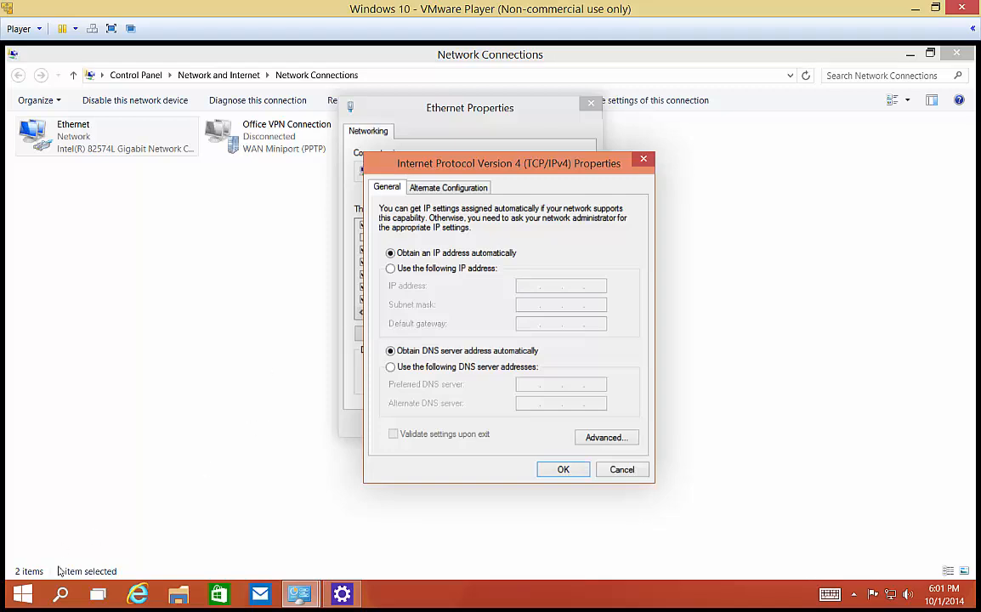
{"action": "left_click", "coordinate": [22, 594]}
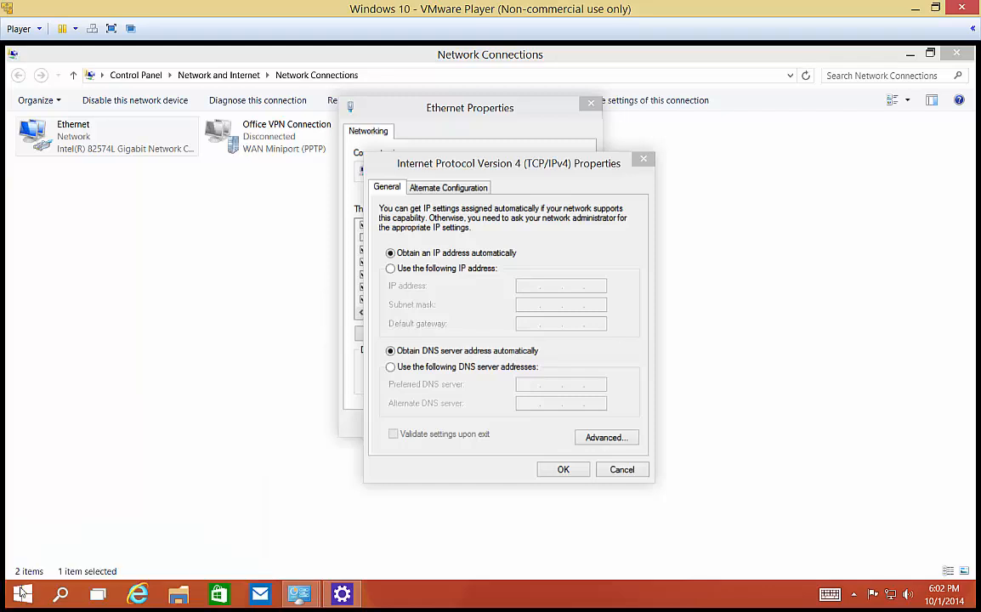
Run ipconfig in a new Command Prompt to show the Ethernet address, mask and gateway.
{"action": "right_click", "coordinate": [20, 591]}
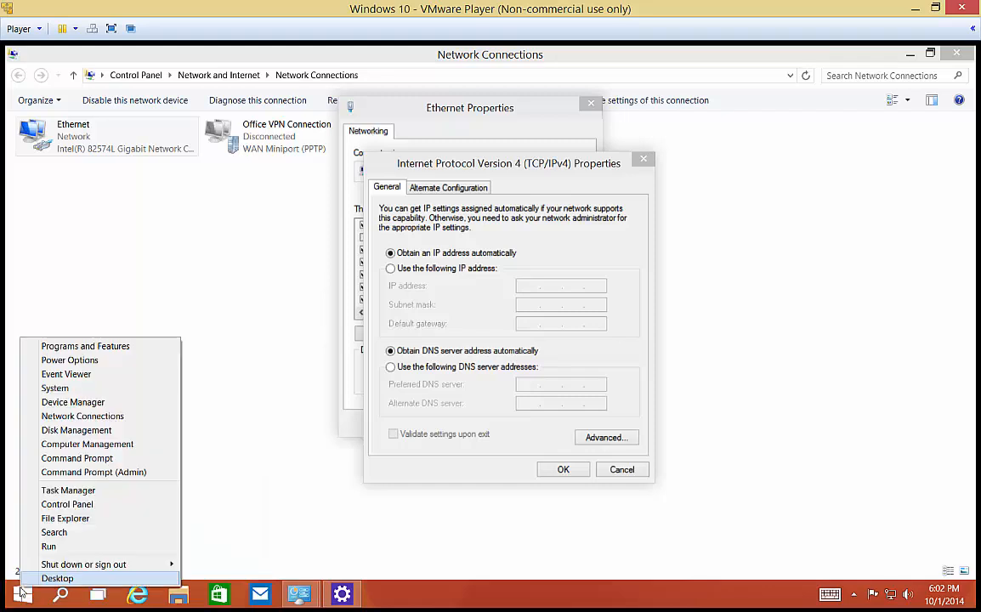
{"action": "left_click", "coordinate": [76, 458]}
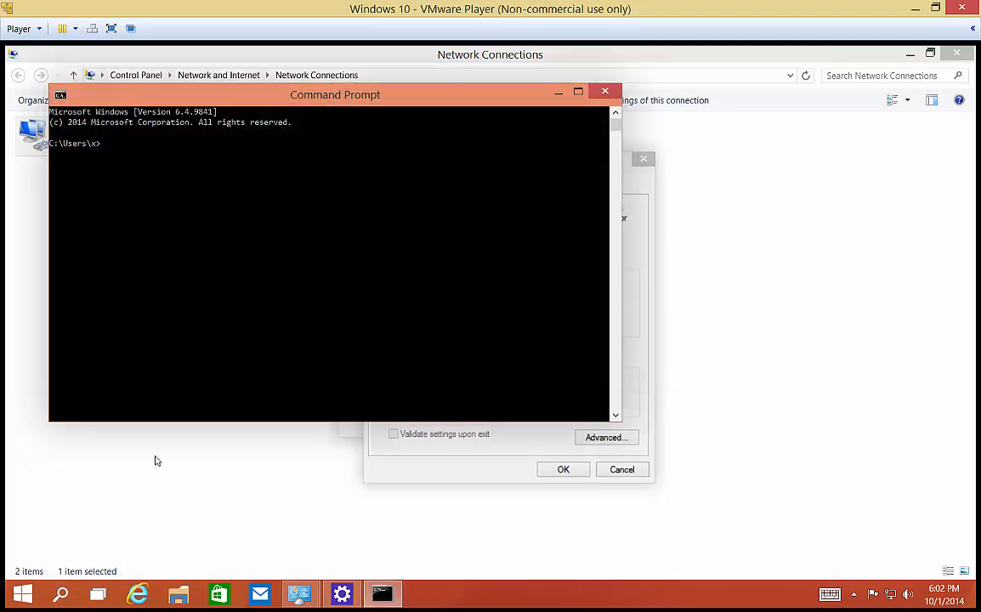
{"action": "type", "text": "ipco"}
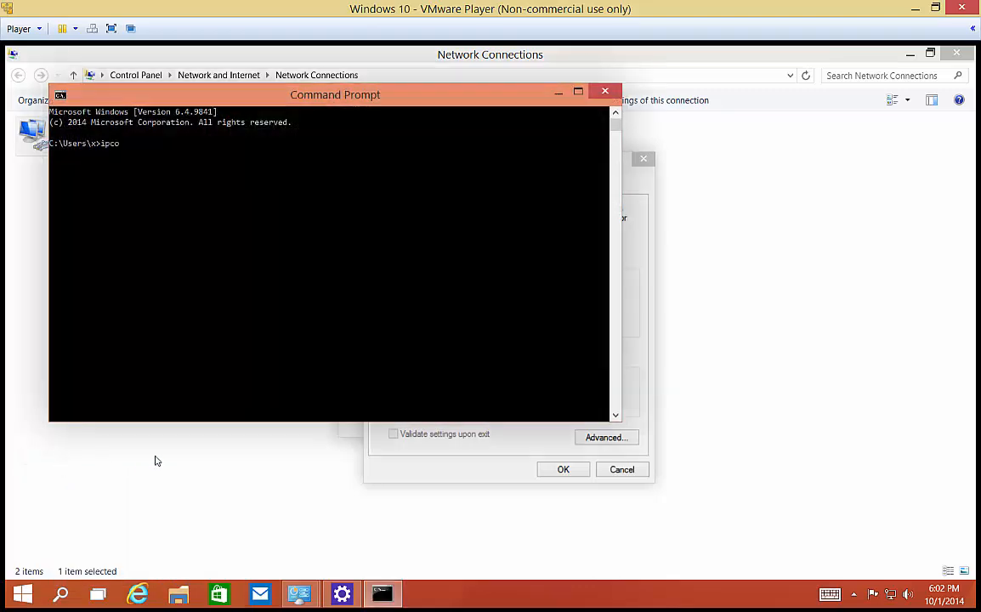
{"action": "type", "text": "nfig"}
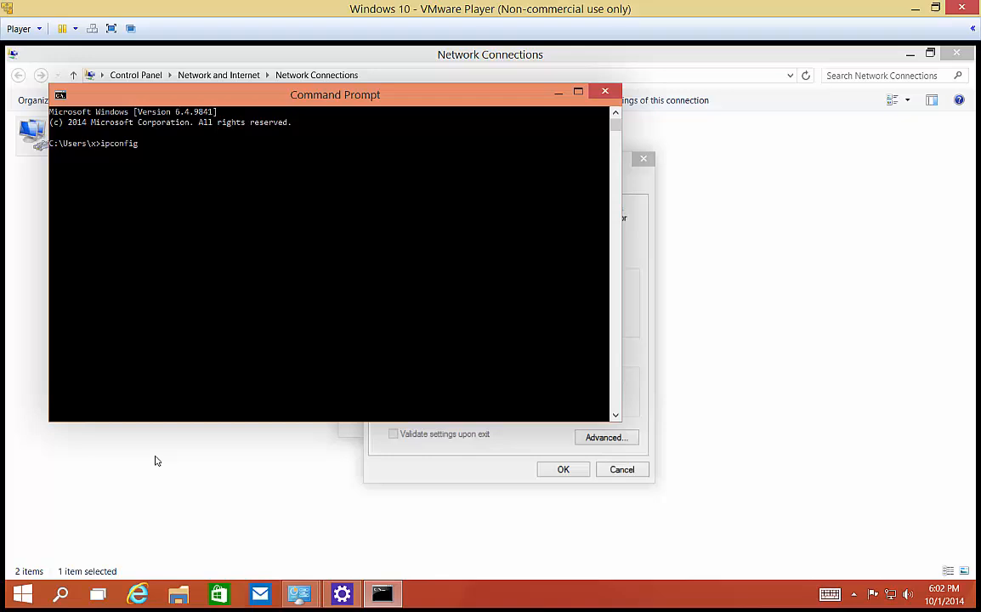
{"action": "key", "text": "enter"}
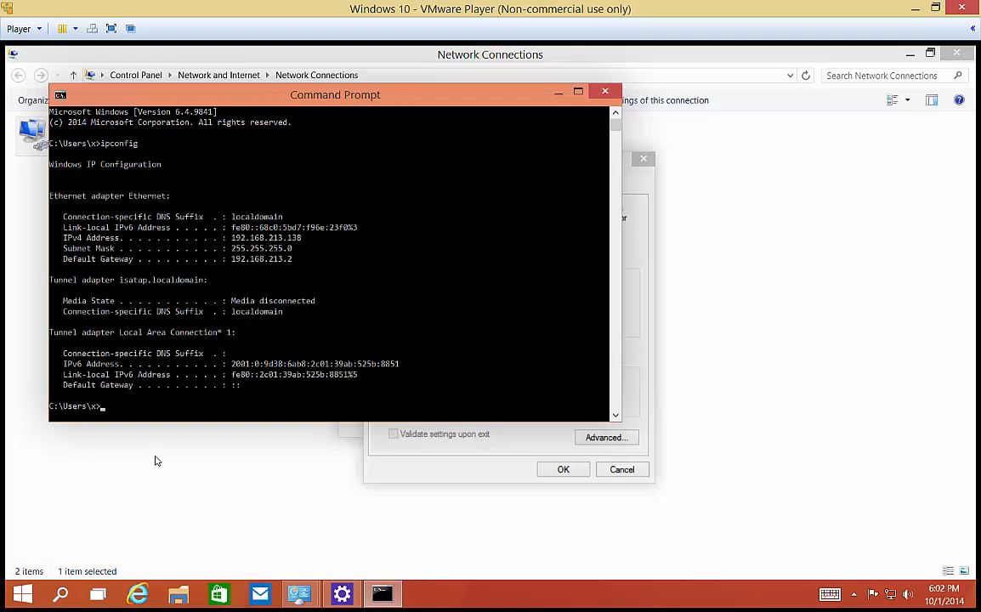
{"action": "mouse_move", "coordinate": [245, 248]}
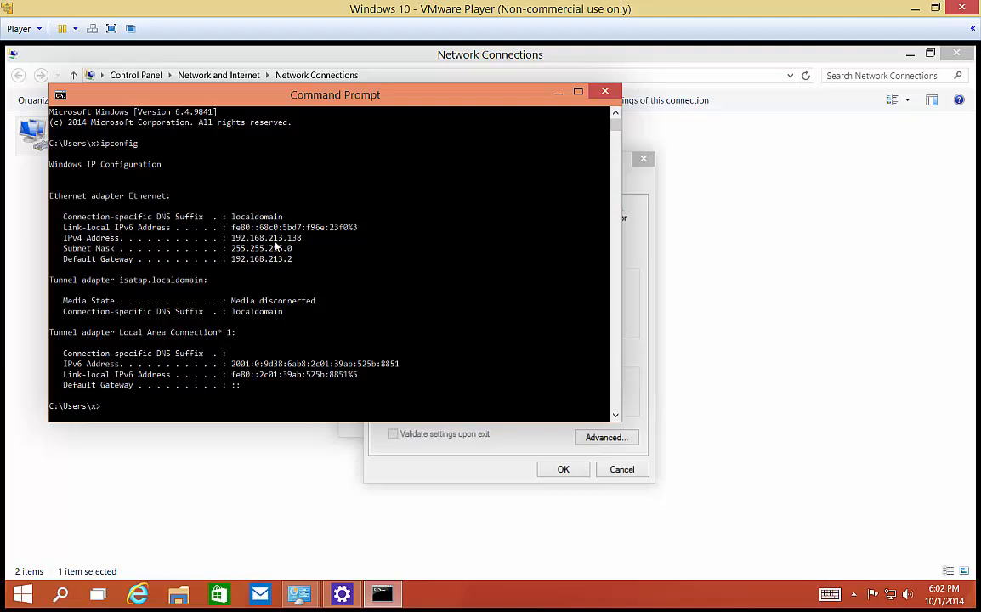
{"action": "mouse_move", "coordinate": [296, 245]}
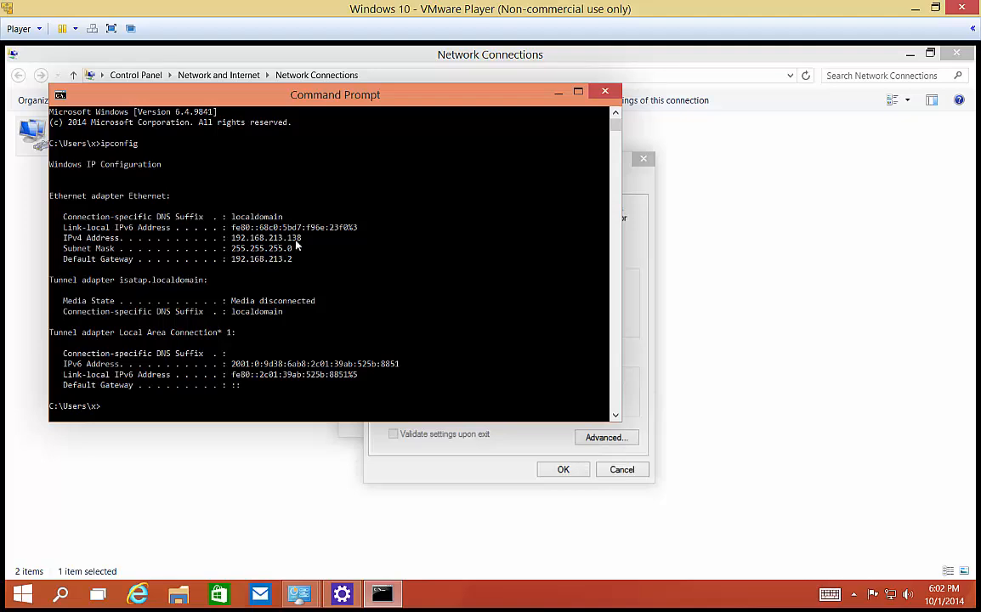
{"action": "mouse_move", "coordinate": [581, 296]}
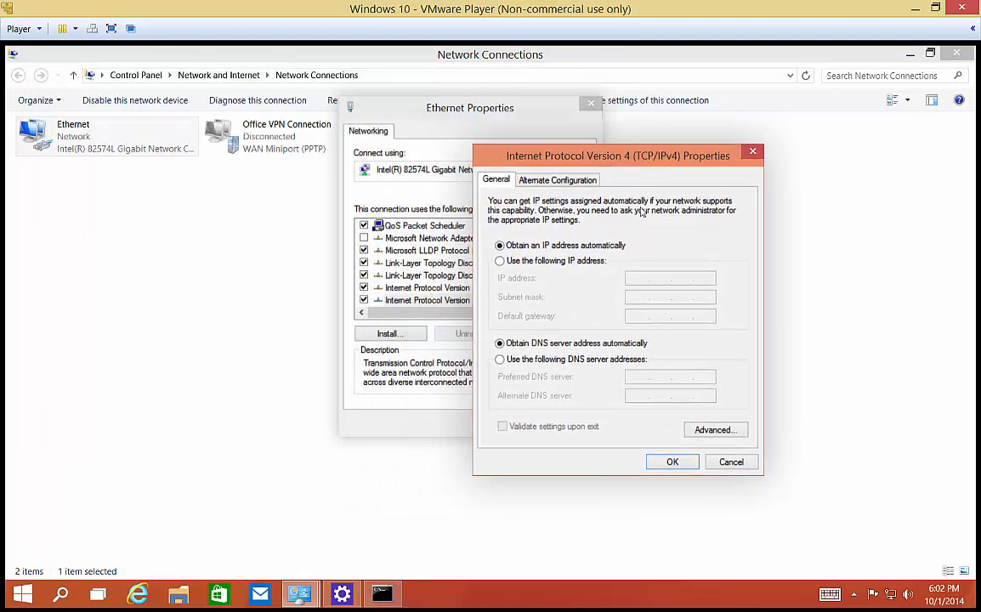
Switch IPv4 to a fixed address and enter the first octets 192.168.213.
{"action": "left_click", "coordinate": [500, 261]}
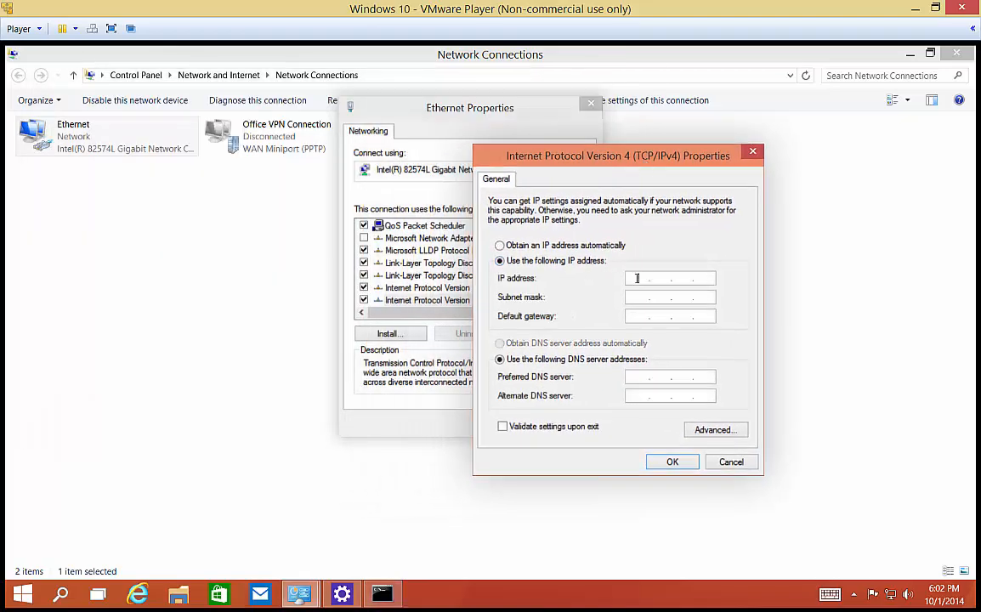
{"action": "type", "text": "192.168"}
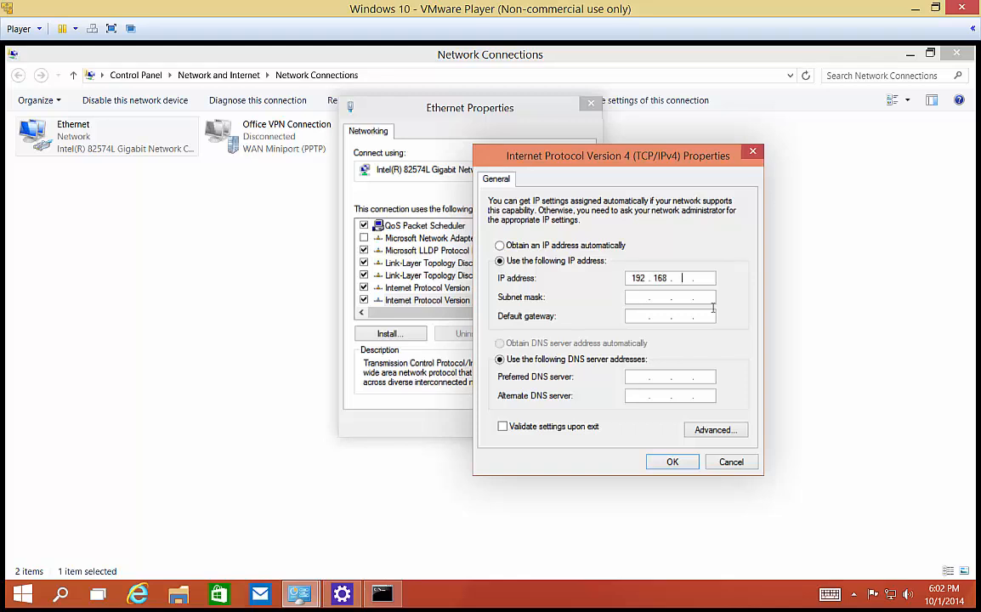
{"action": "type", "text": "213"}
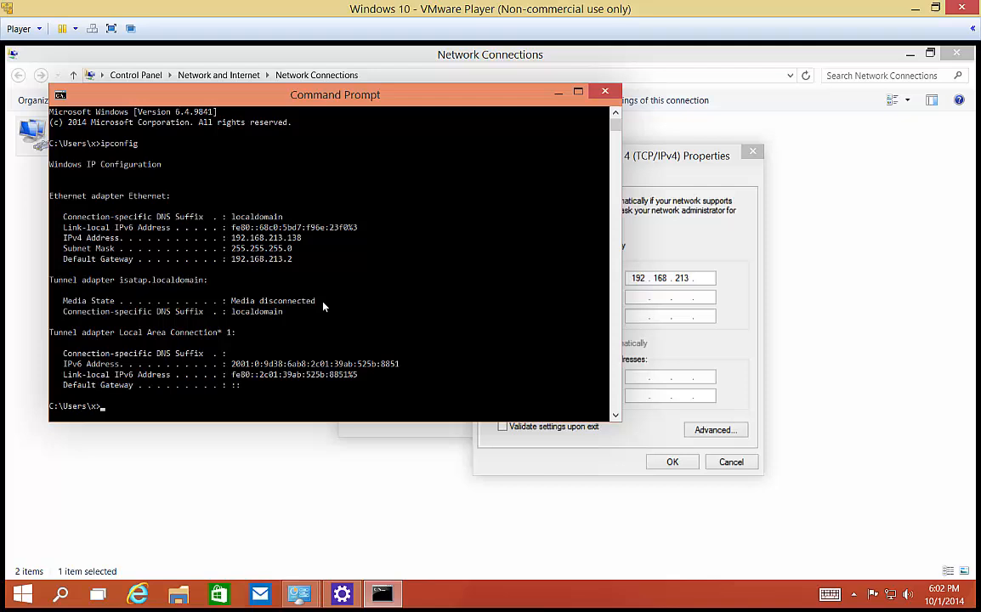
{"action": "mouse_move", "coordinate": [308, 248]}
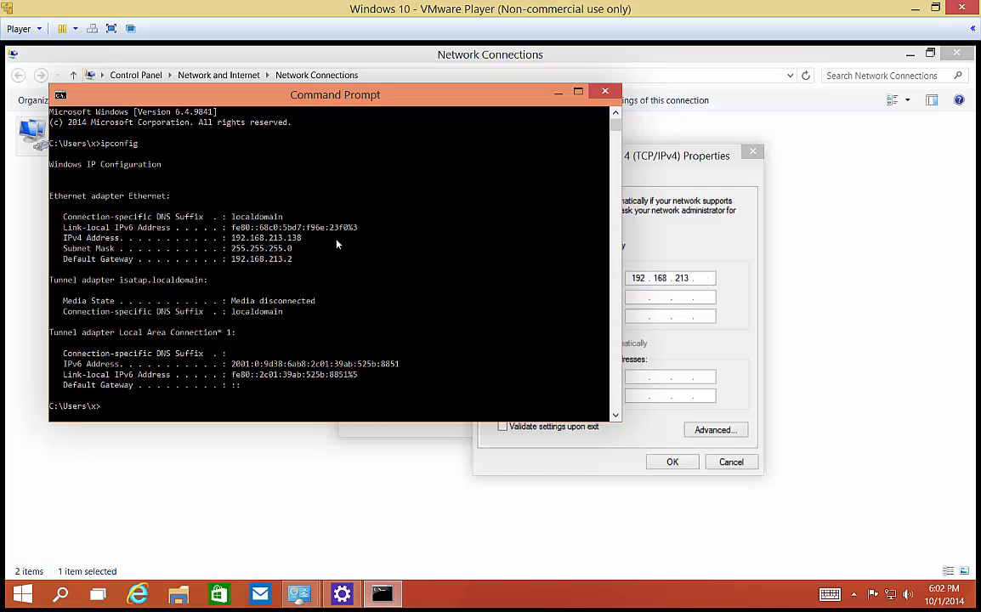
{"action": "mouse_move", "coordinate": [311, 243]}
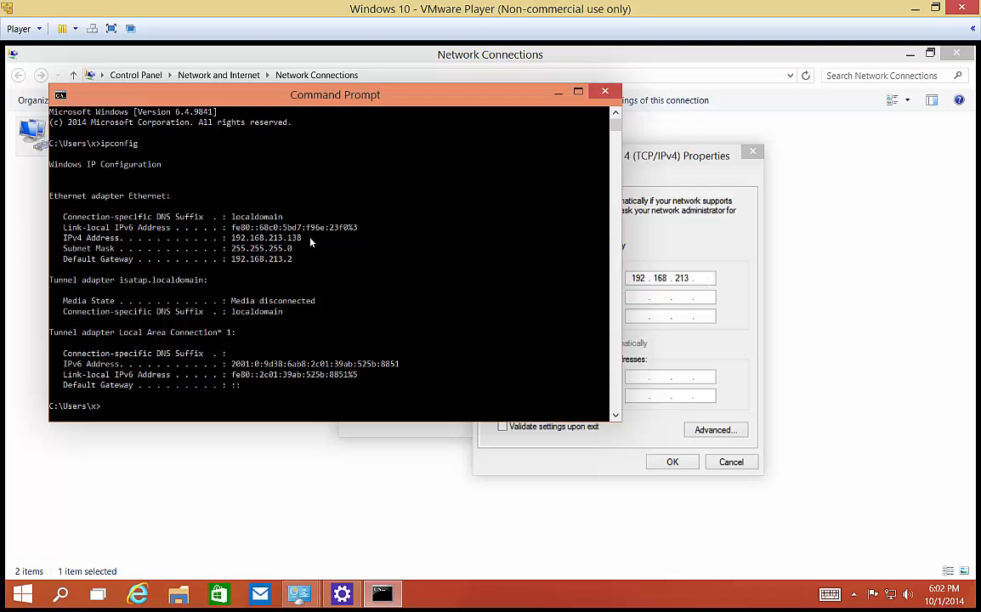
{"action": "mouse_move", "coordinate": [292, 229]}
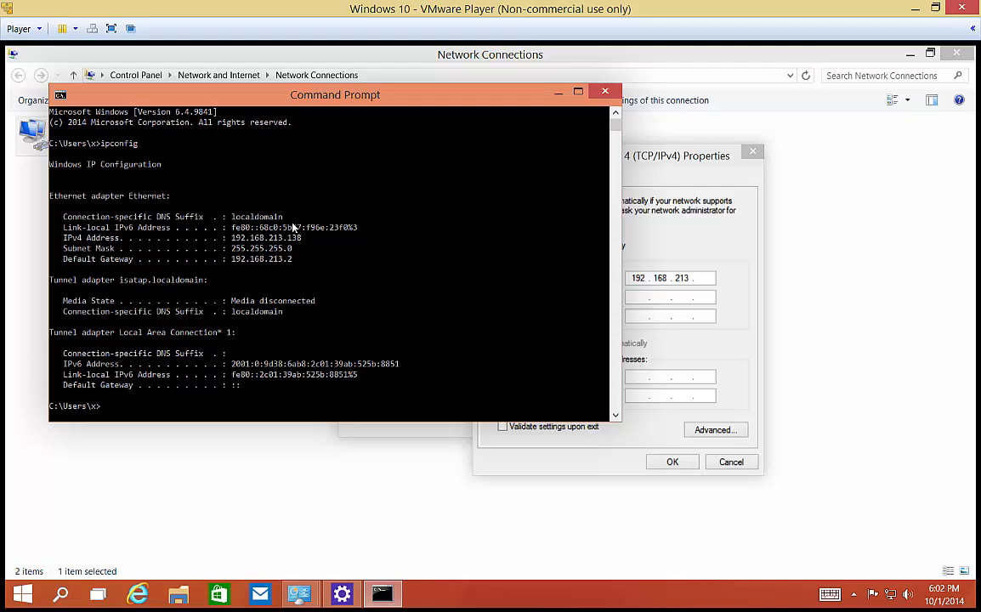
{"action": "mouse_move", "coordinate": [204, 271]}
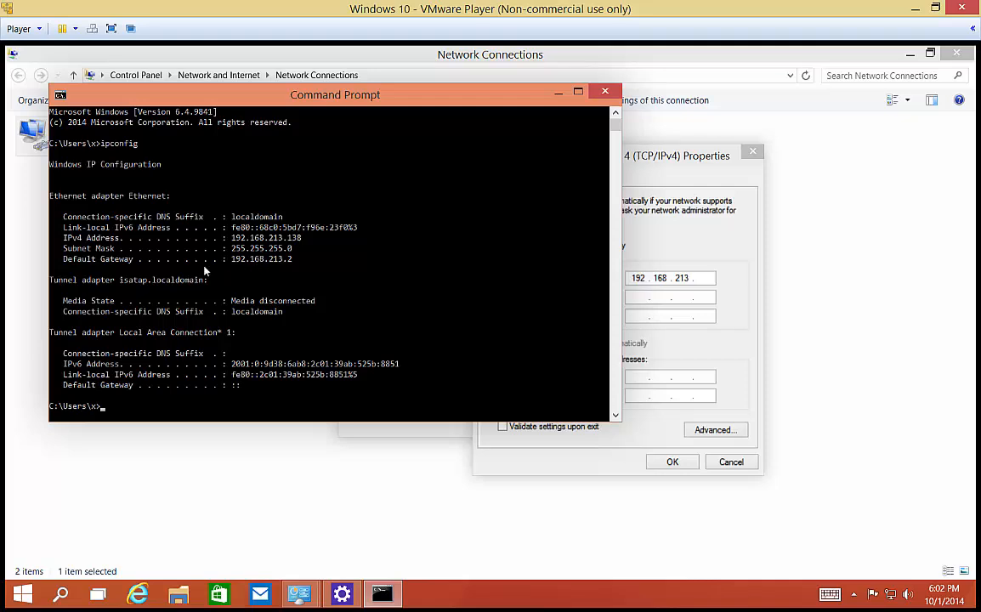
{"action": "mouse_move", "coordinate": [277, 260]}
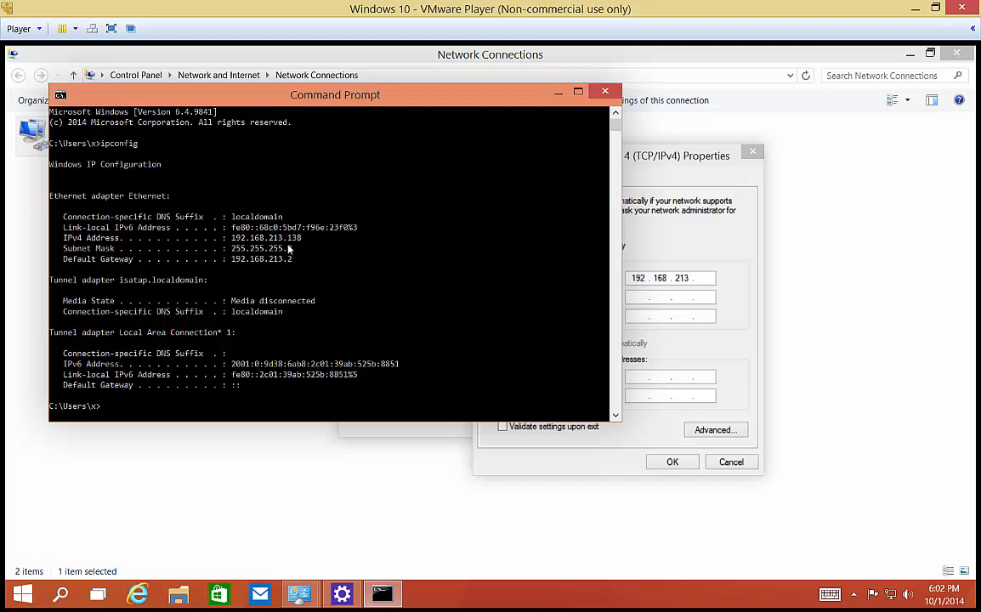
{"action": "mouse_move", "coordinate": [256, 253]}
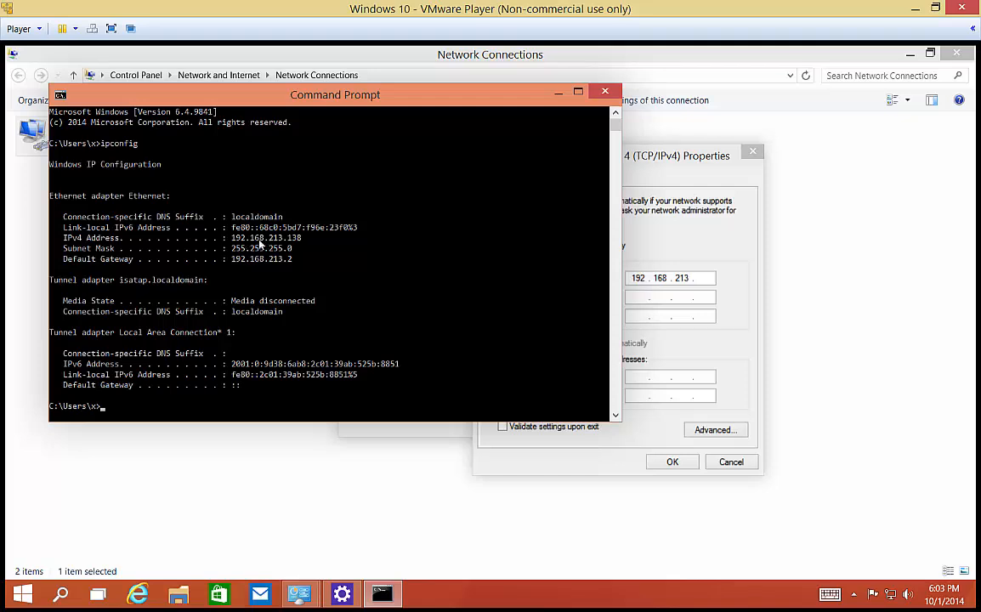
{"action": "mouse_move", "coordinate": [285, 249]}
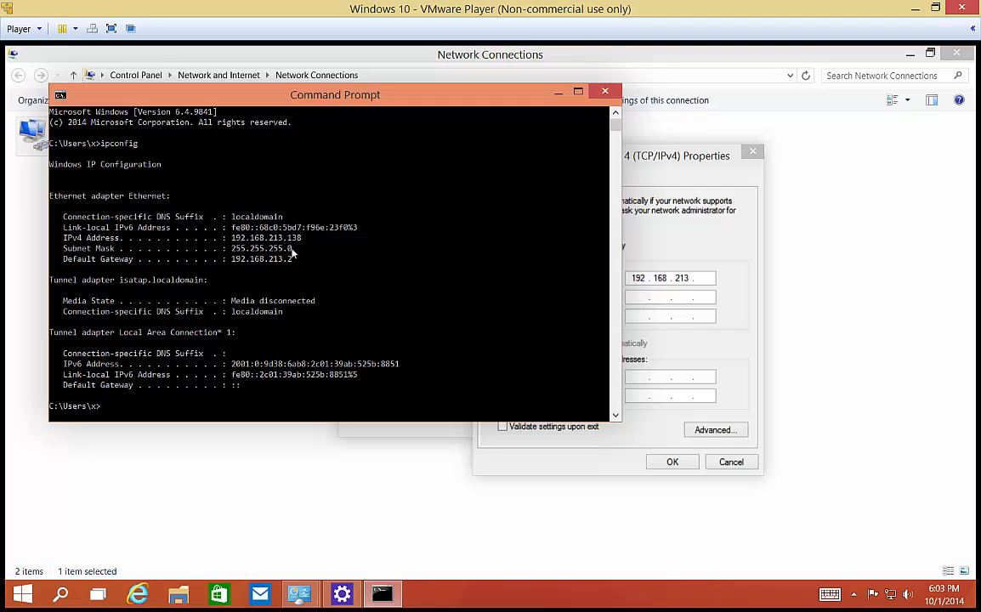
{"action": "mouse_move", "coordinate": [241, 255]}
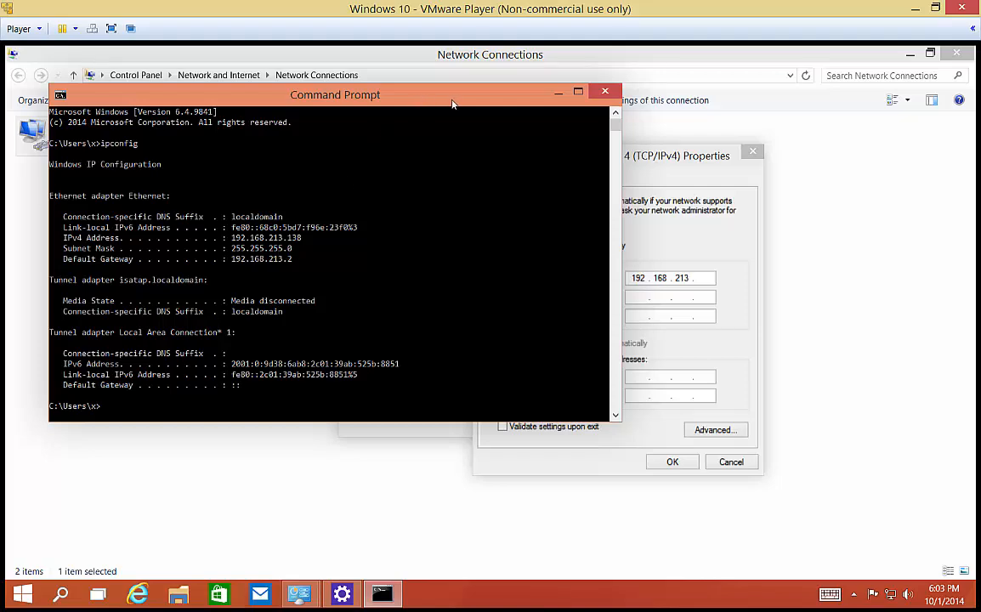
Enter 192.168.213.2 as the default gateway in the IPv4 settings.
{"action": "left_click", "coordinate": [605, 92]}
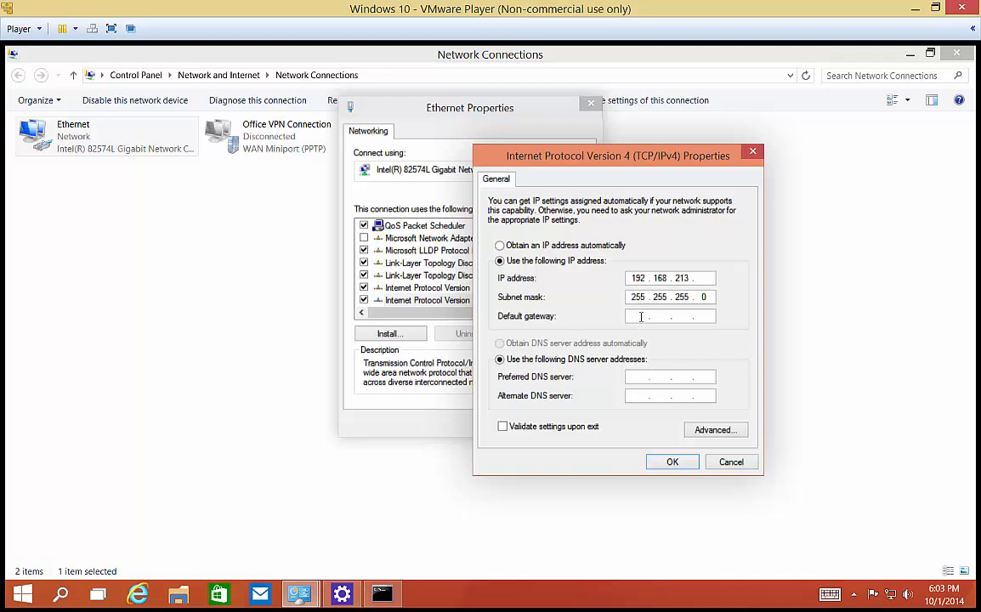
{"action": "type", "text": "192.168.21"}
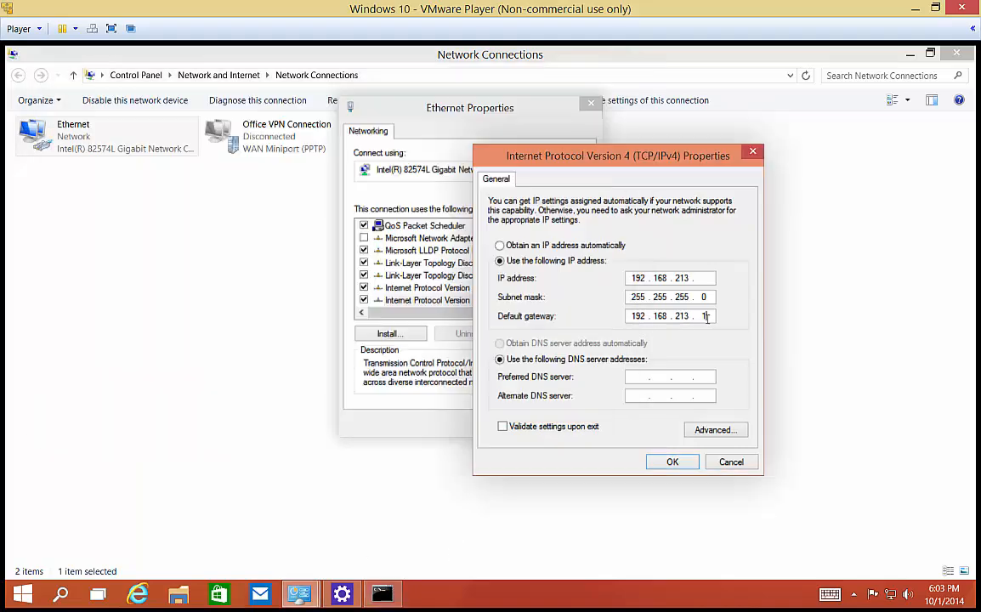
{"action": "type", "text": "2"}
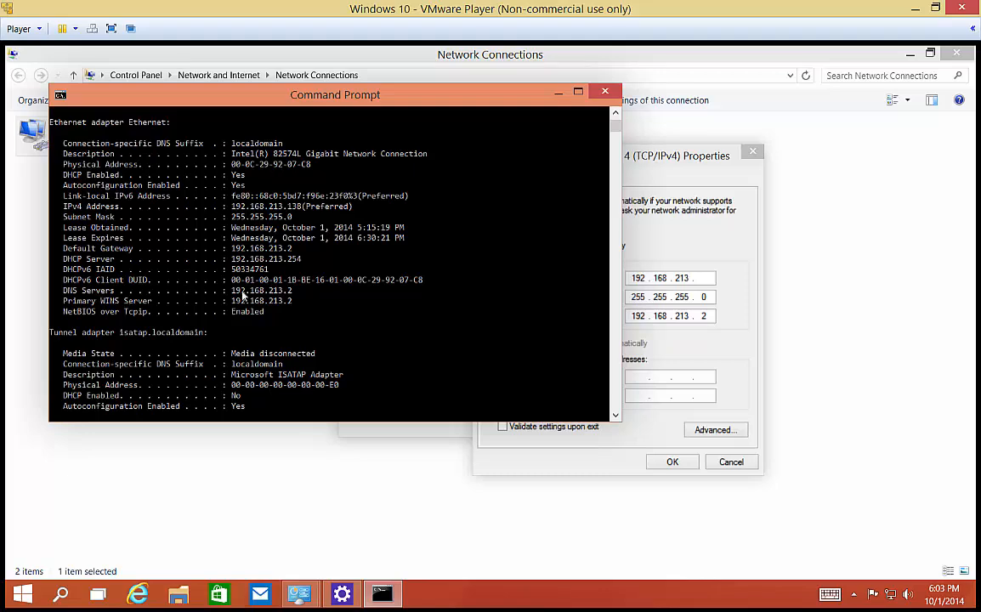
{"action": "mouse_move", "coordinate": [293, 296]}
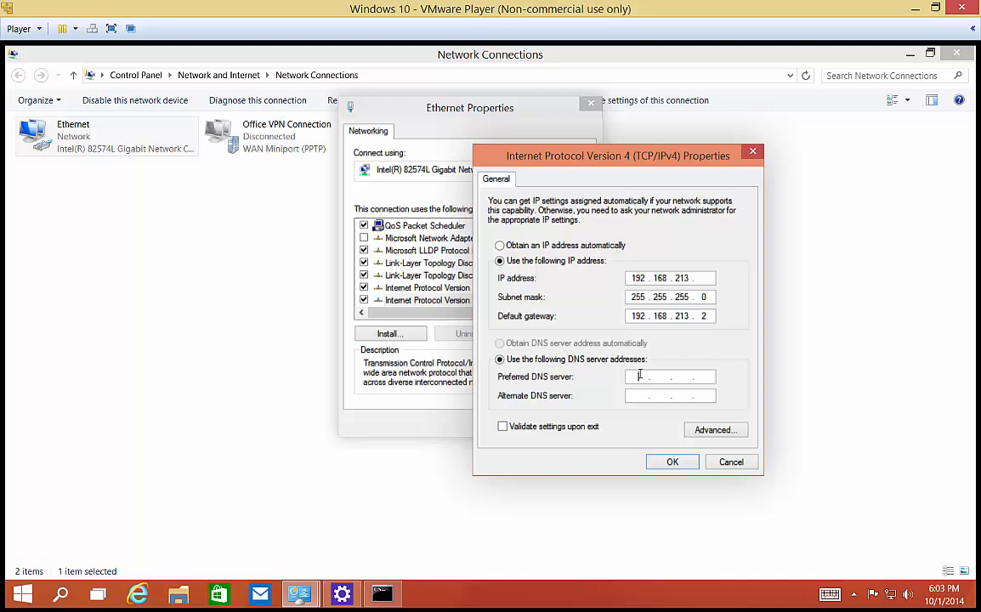
Enter 192.168.213.2 as the preferred DNS server.
{"action": "type", "text": "192.168.21"}
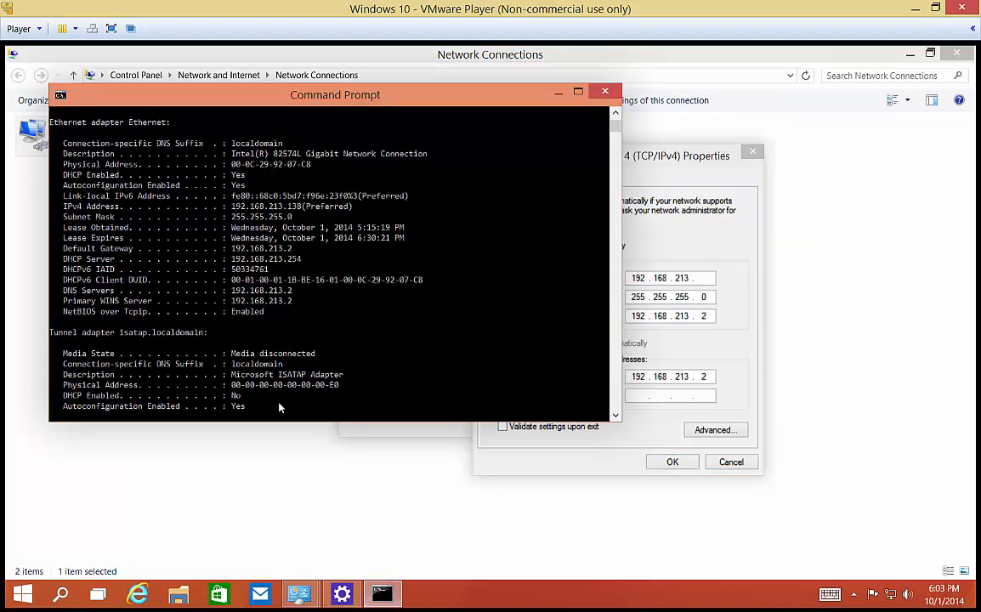
Ping 192.168.213.200 to check whether the address is free.
{"action": "type", "text": "ping"}
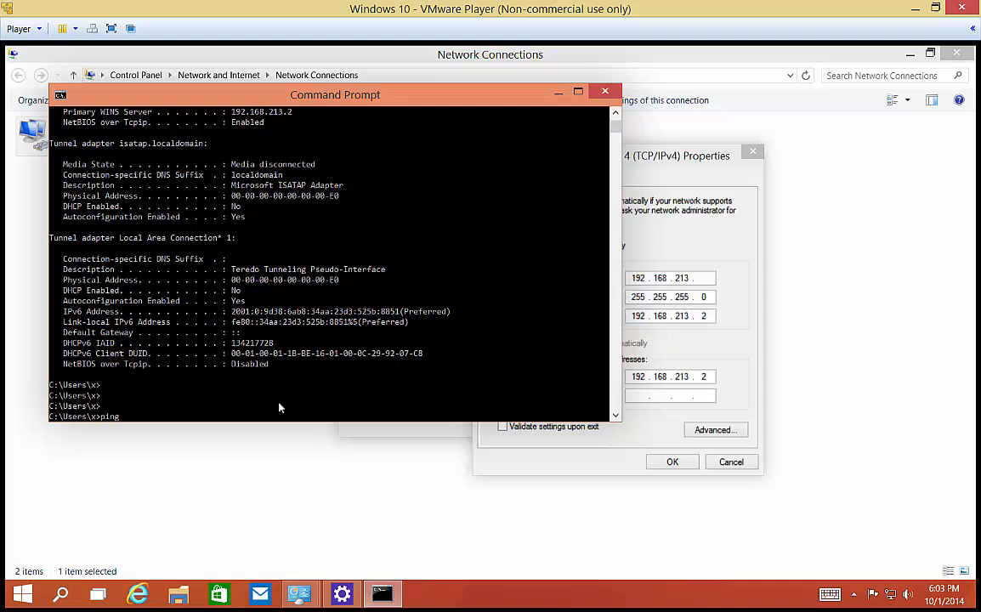
{"action": "type", "text": "192.16"}
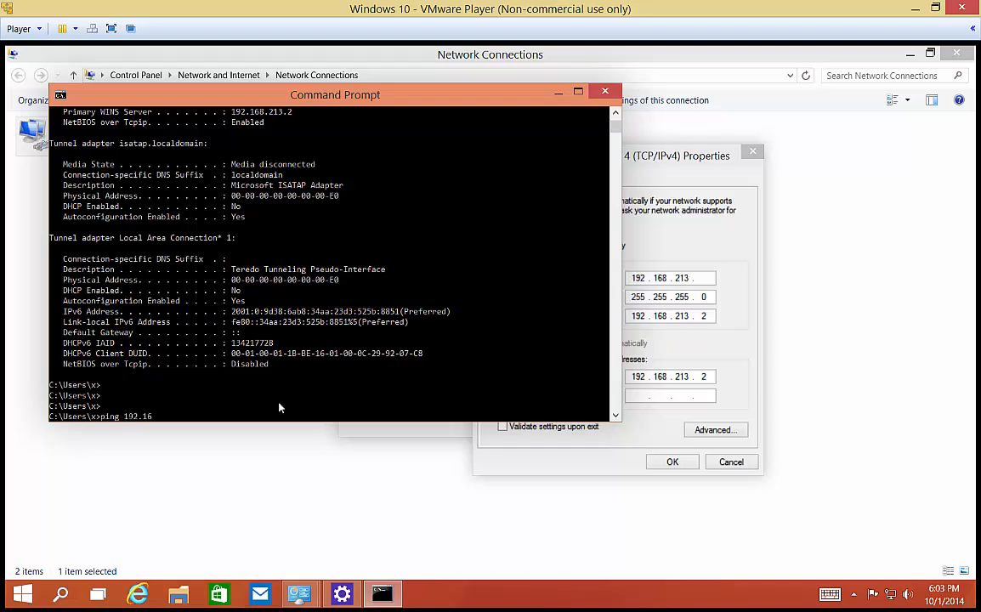
{"action": "type", "text": "8.213.200"}
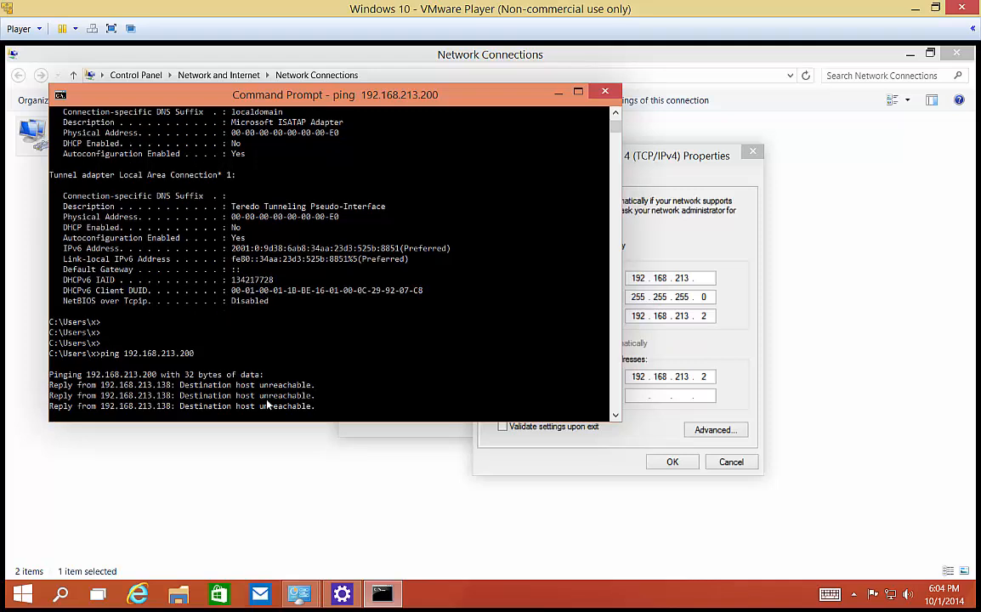
{"action": "mouse_move", "coordinate": [418, 389]}
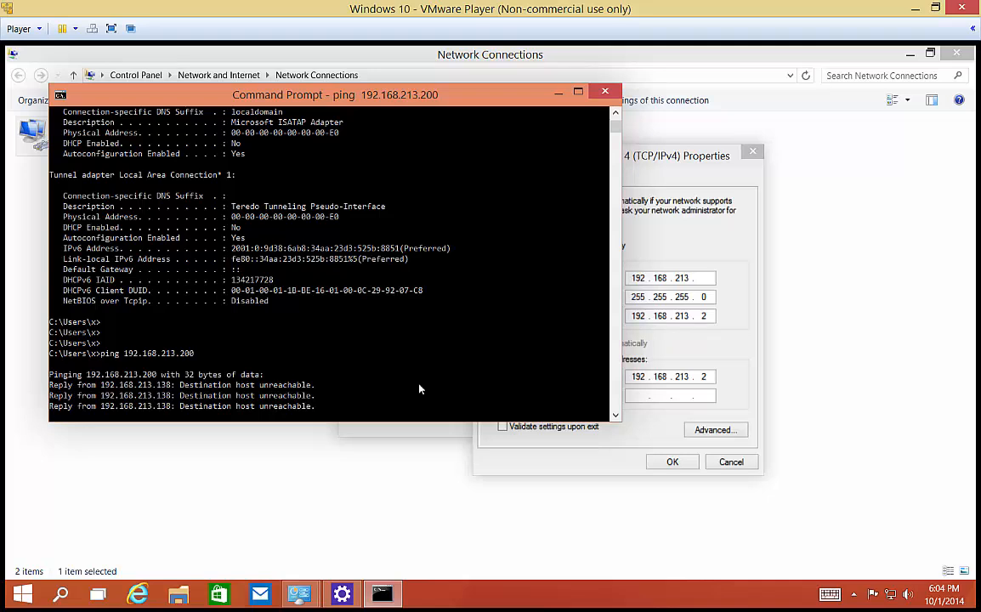
List the ARP table with arp -a after stopping the ping.
{"action": "type", "text": "arp -a"}
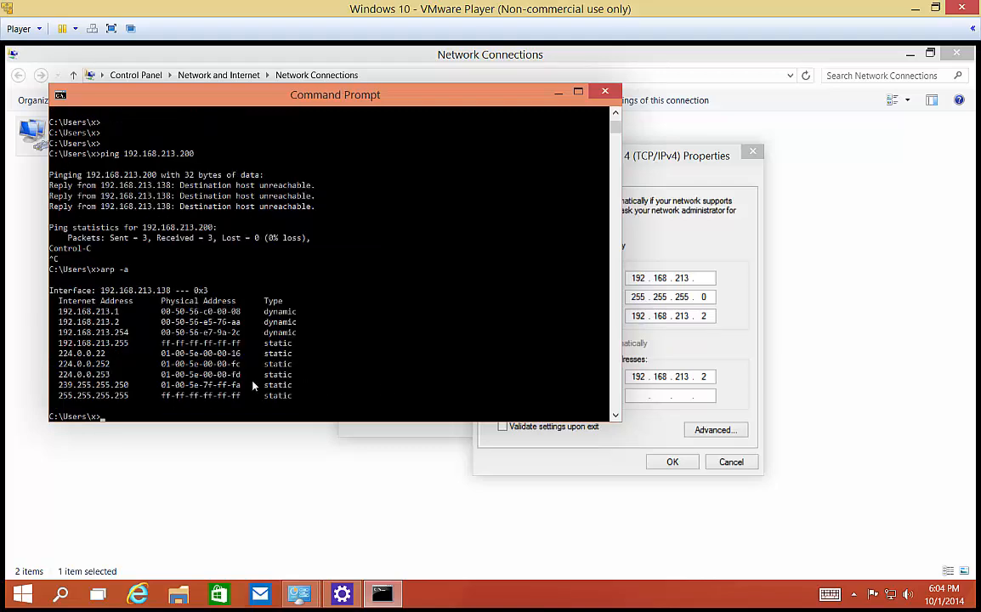
{"action": "mouse_move", "coordinate": [139, 274]}
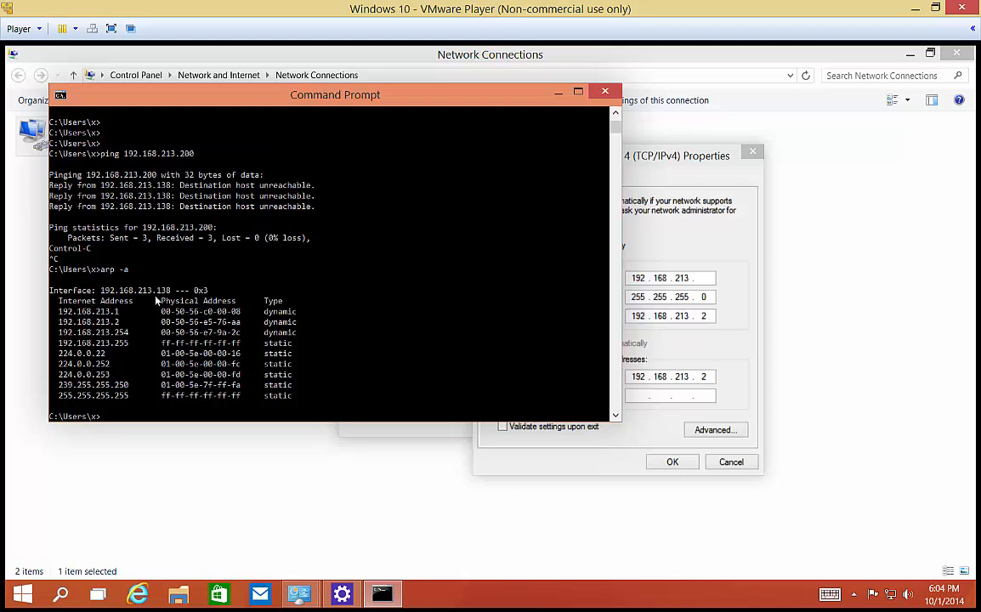
{"action": "mouse_move", "coordinate": [227, 331]}
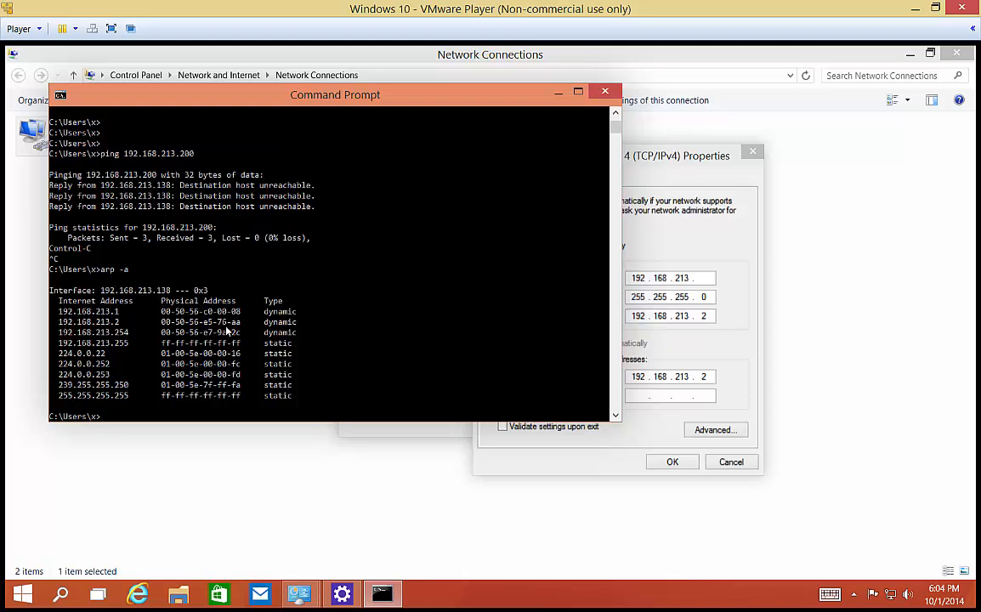
{"action": "mouse_move", "coordinate": [68, 329]}
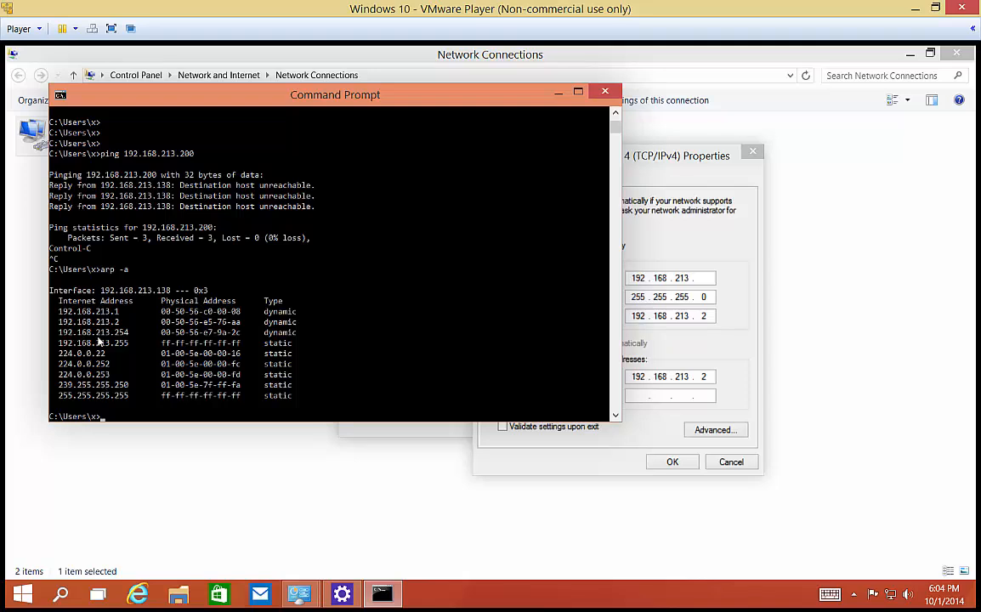
{"action": "mouse_move", "coordinate": [126, 320]}
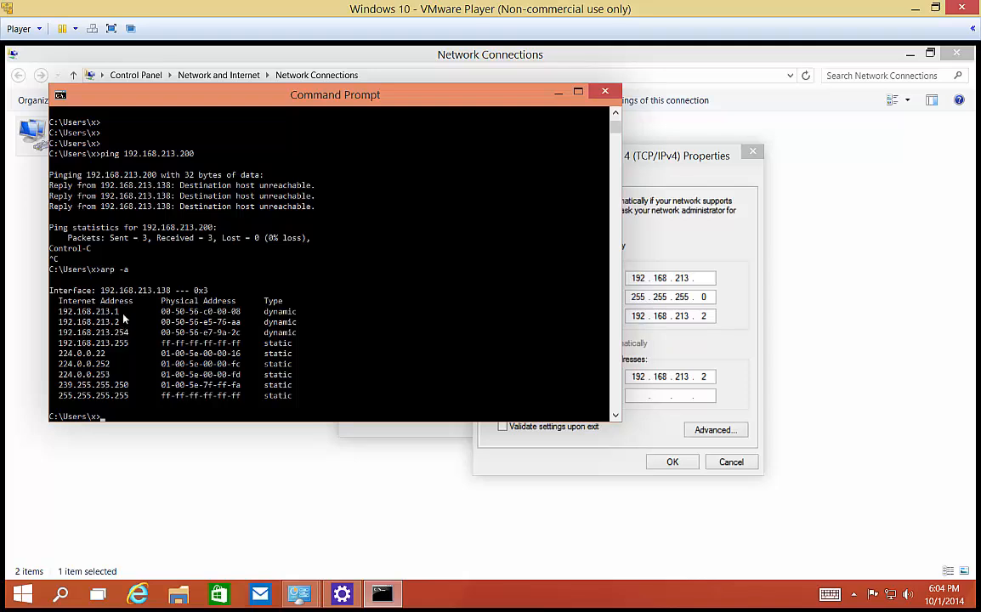
{"action": "mouse_move", "coordinate": [133, 338]}
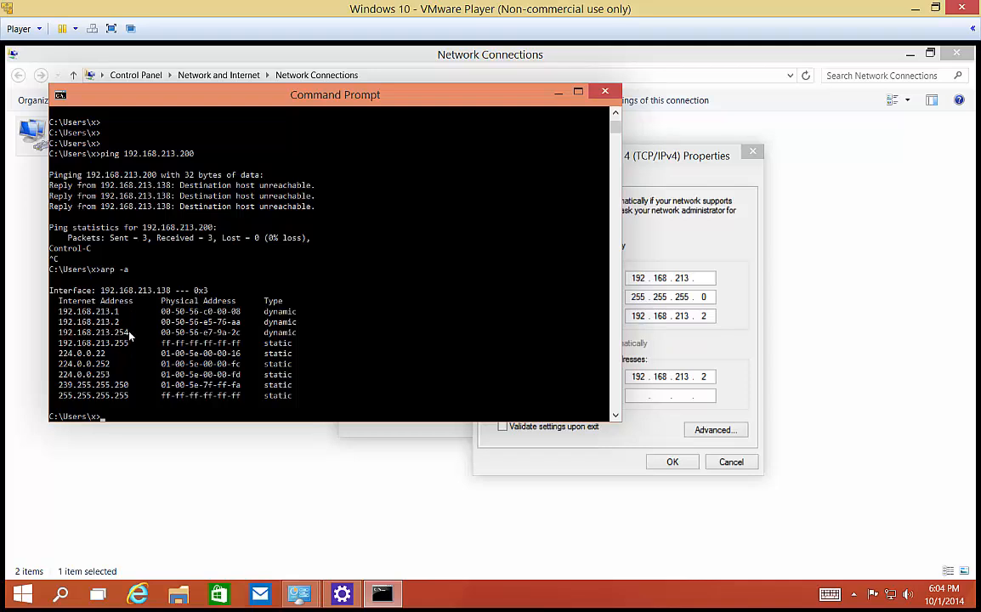
{"action": "mouse_move", "coordinate": [116, 321]}
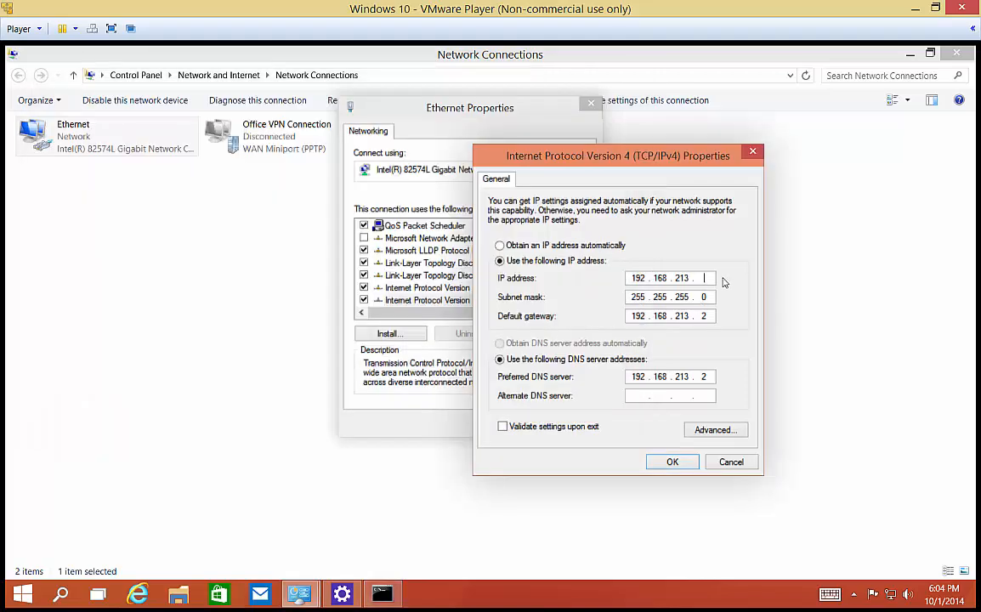
Set the IP address's last octet to 200 and save the static IPv4 settings.
{"action": "type", "text": "200"}
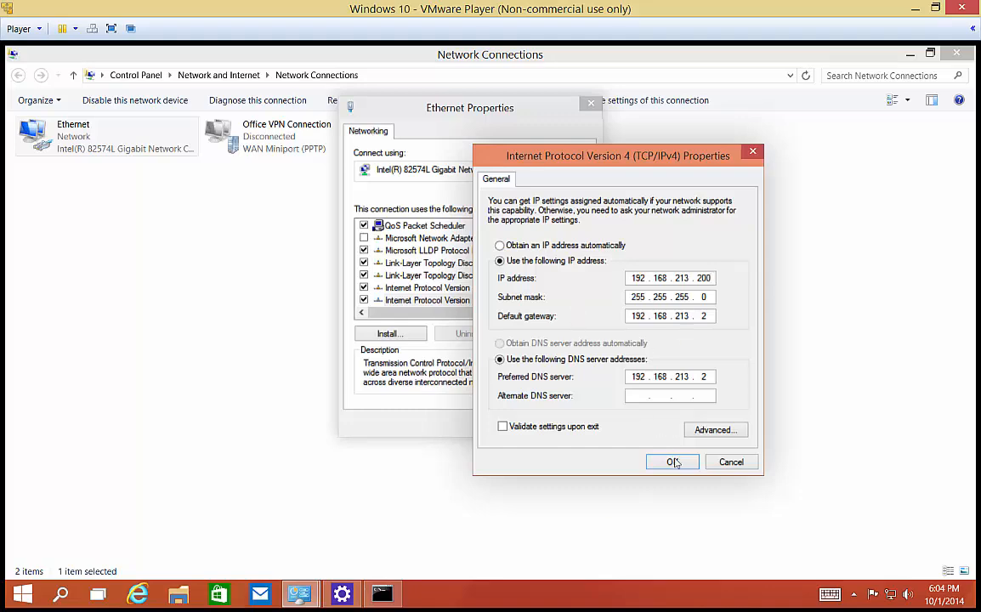
{"action": "left_click", "coordinate": [673, 462]}
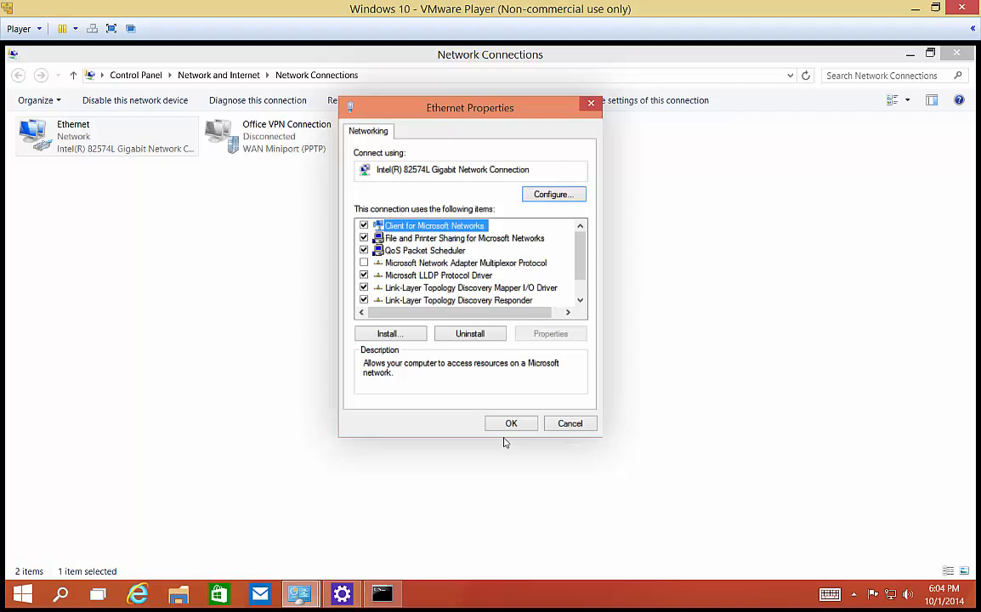
{"action": "left_click", "coordinate": [510, 423]}
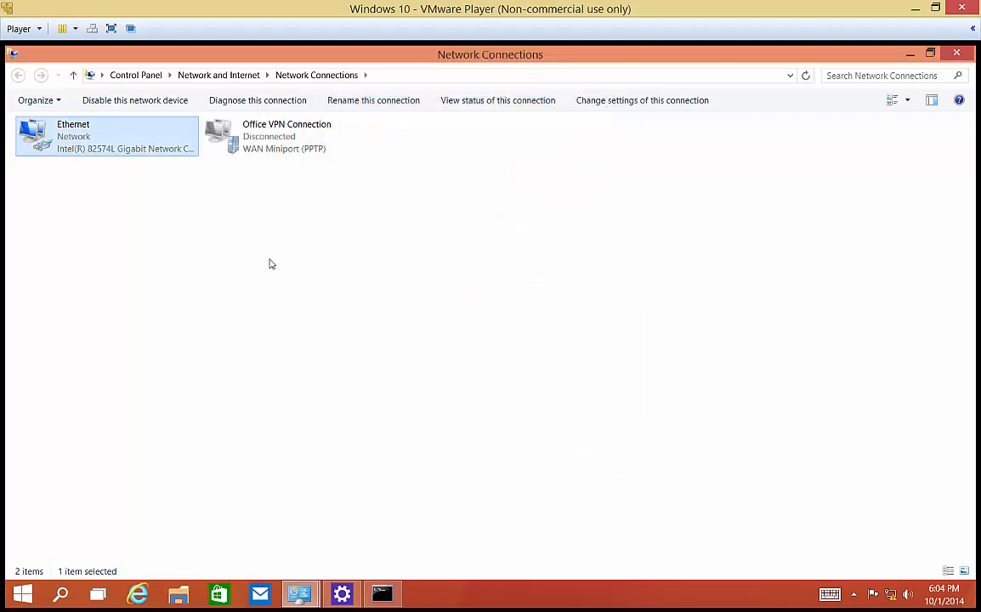
{"action": "mouse_move", "coordinate": [510, 221]}
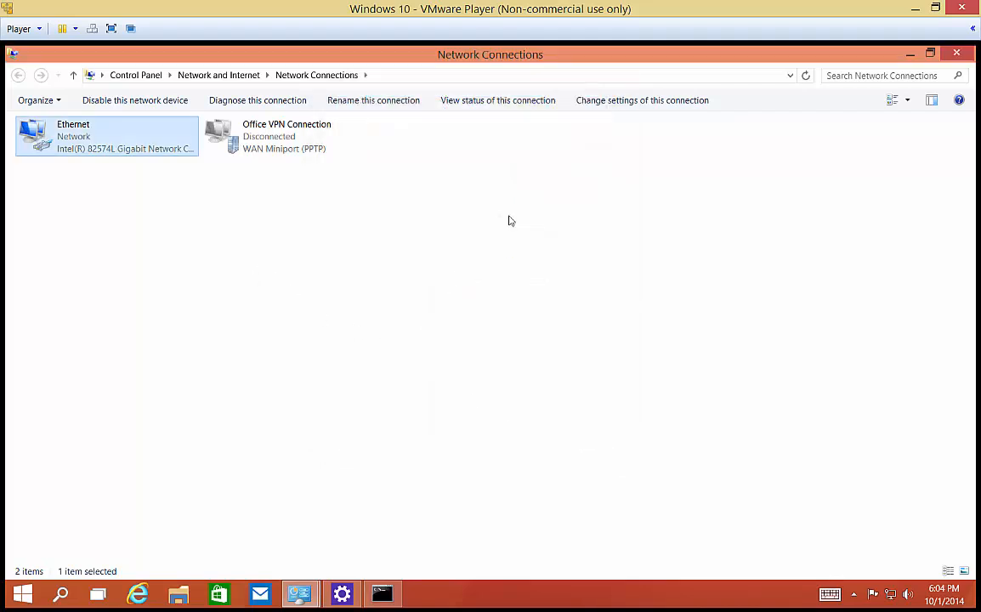